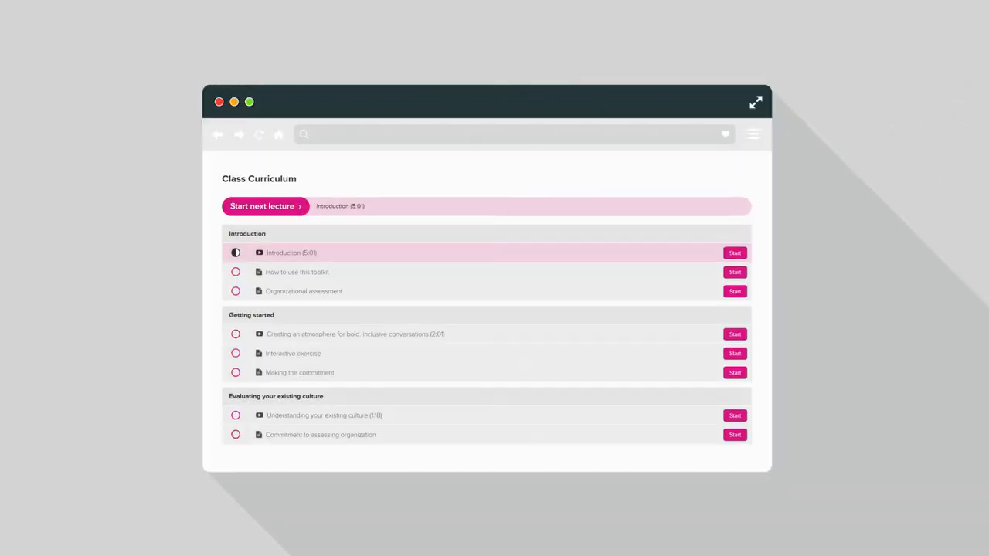
Step: Browse the Class Curriculum sections, from Introduction down to Searching for solutions
scroll(down, 3)
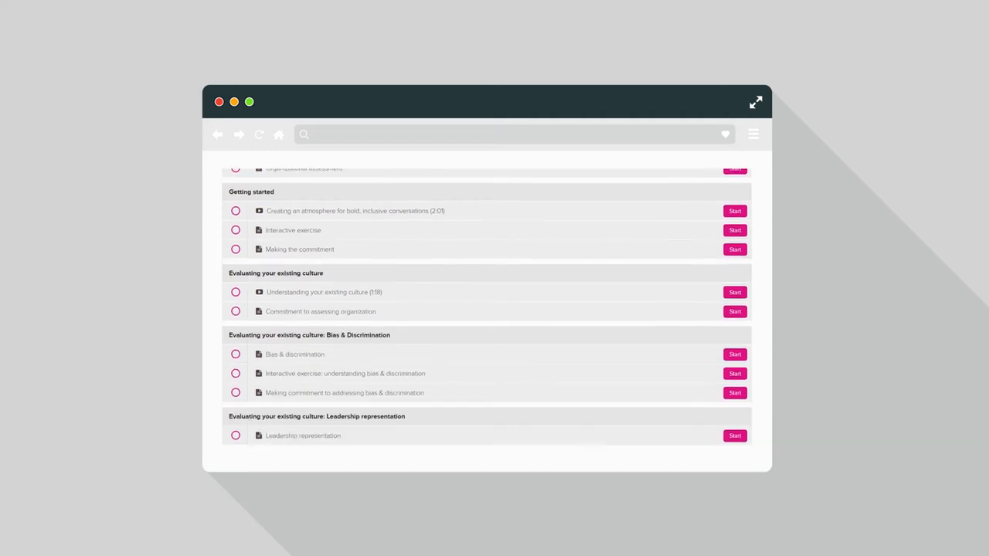
scroll(down, 3)
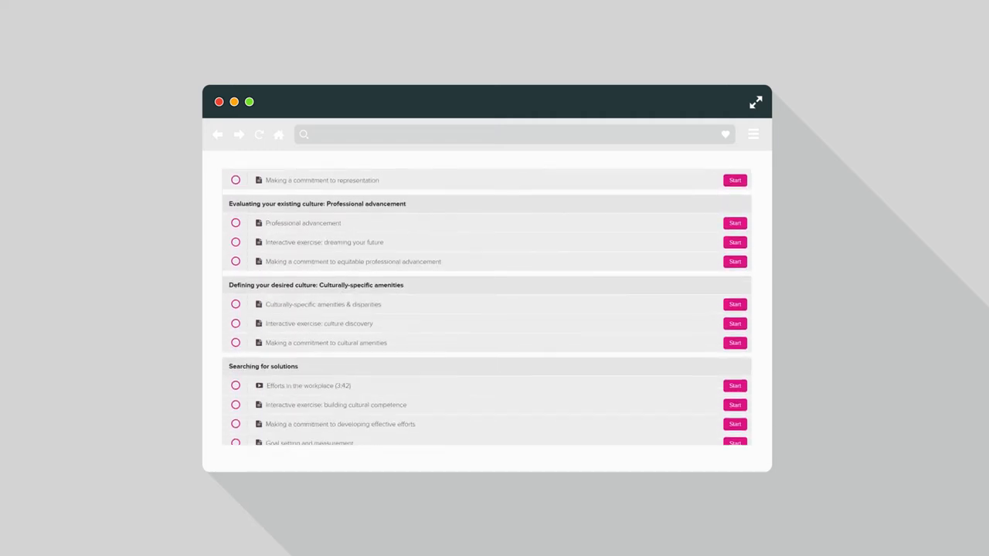
scroll(down, 3)
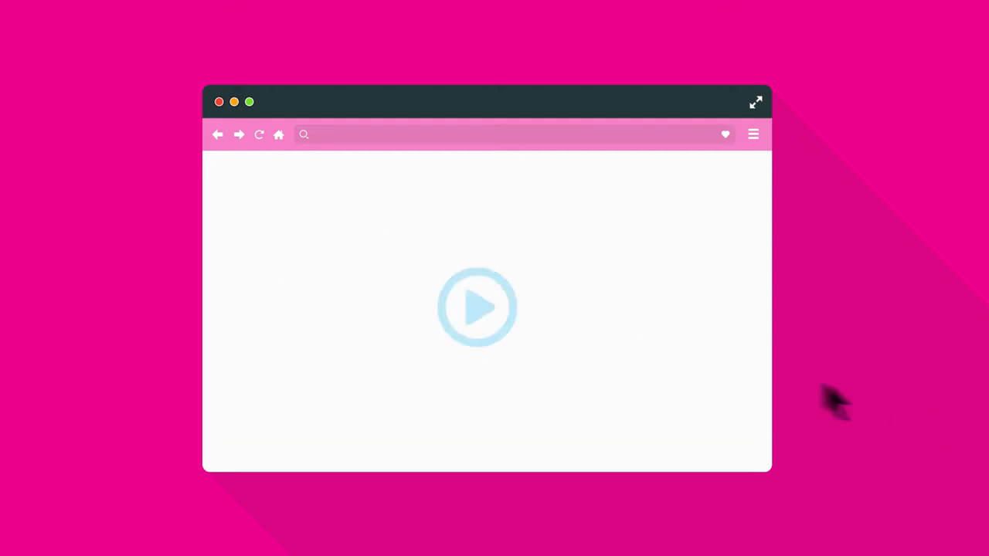
Step: Start the lecture video playing in the video player
click(476, 307)
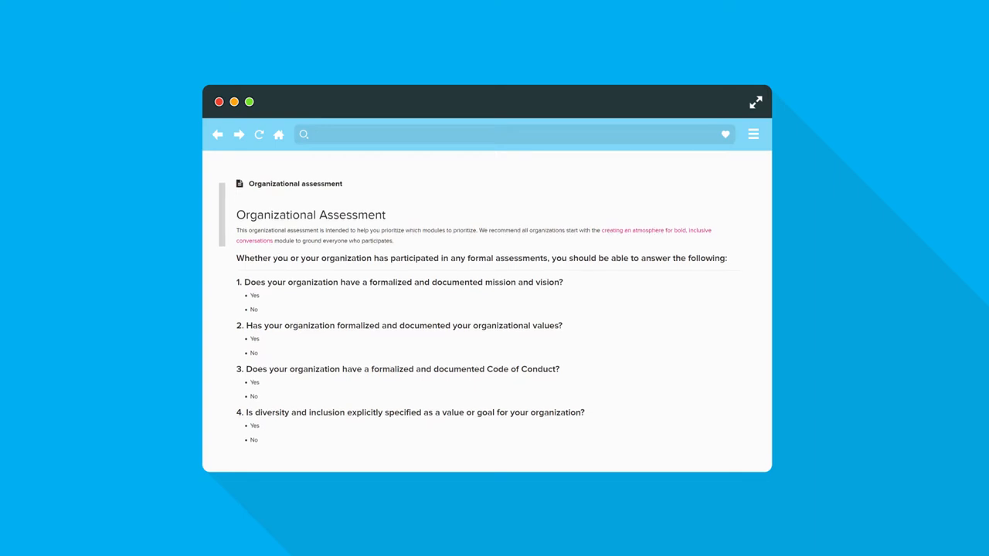
Step: Read the Organizational Assessment yes/no questions, then the Glossary definitions
scroll(down, 3)
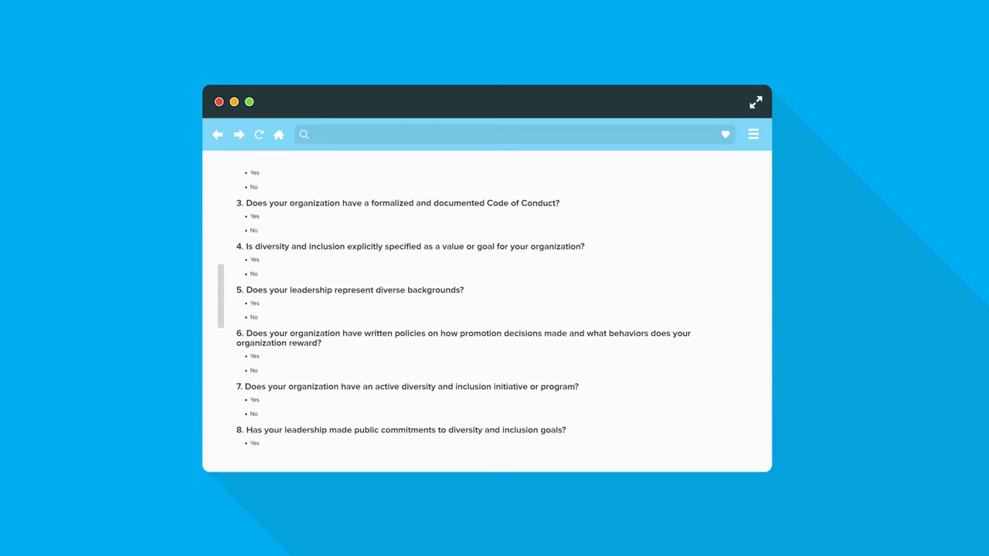
scroll(down, 3)
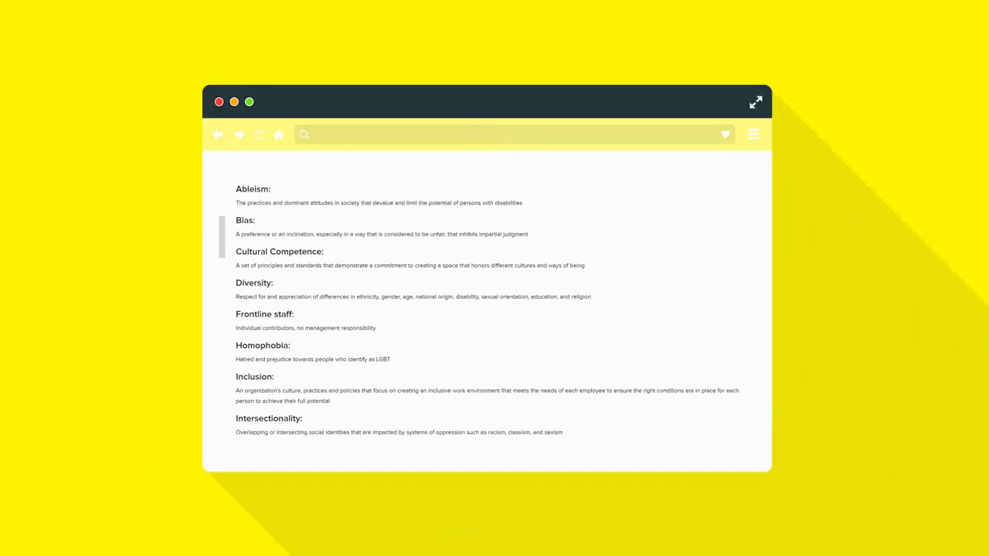
scroll(down, 3)
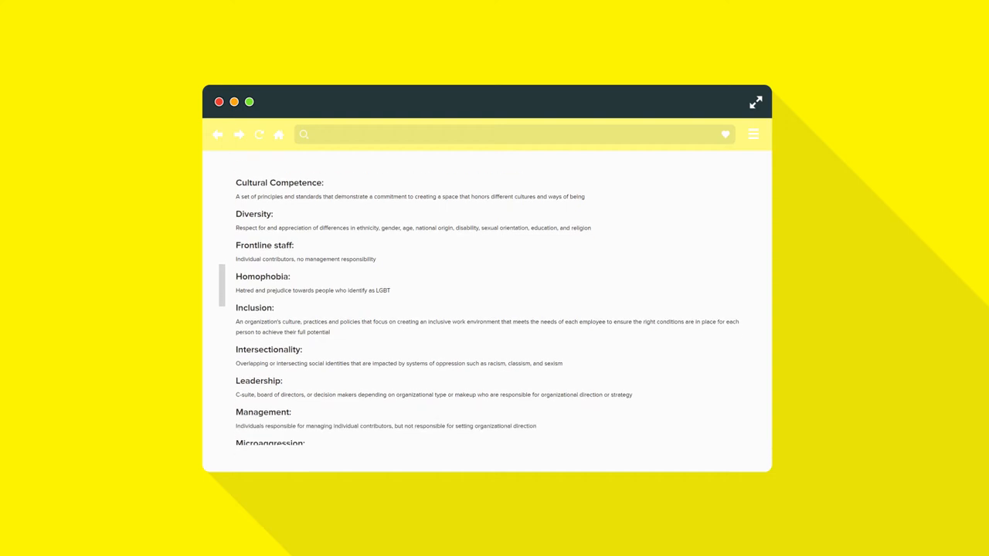
scroll(down, 3)
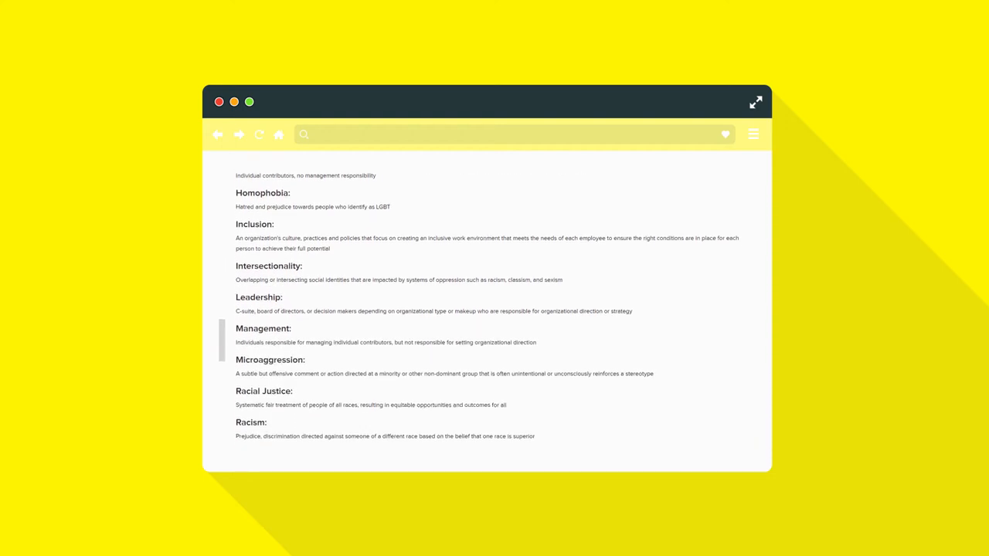
scroll(down, 3)
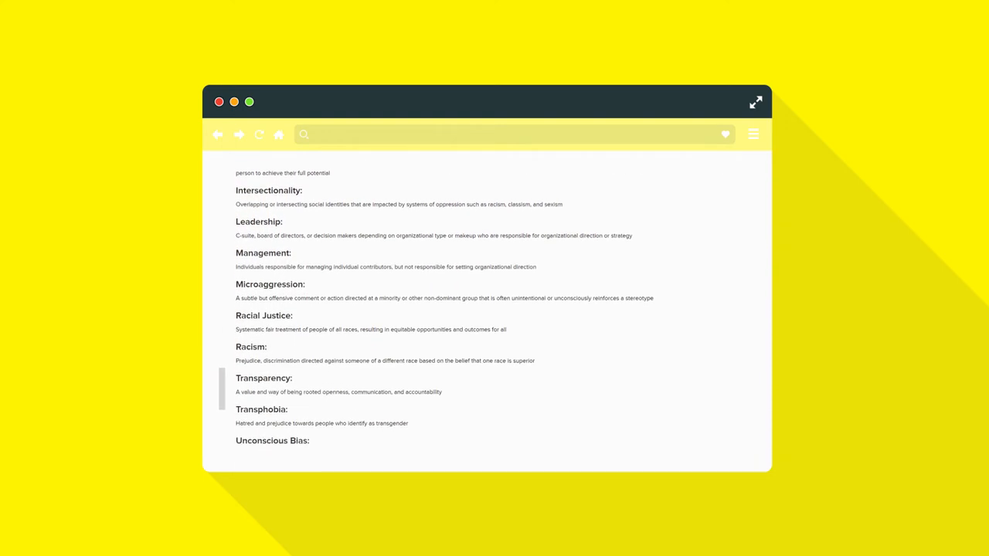
scroll(down, 3)
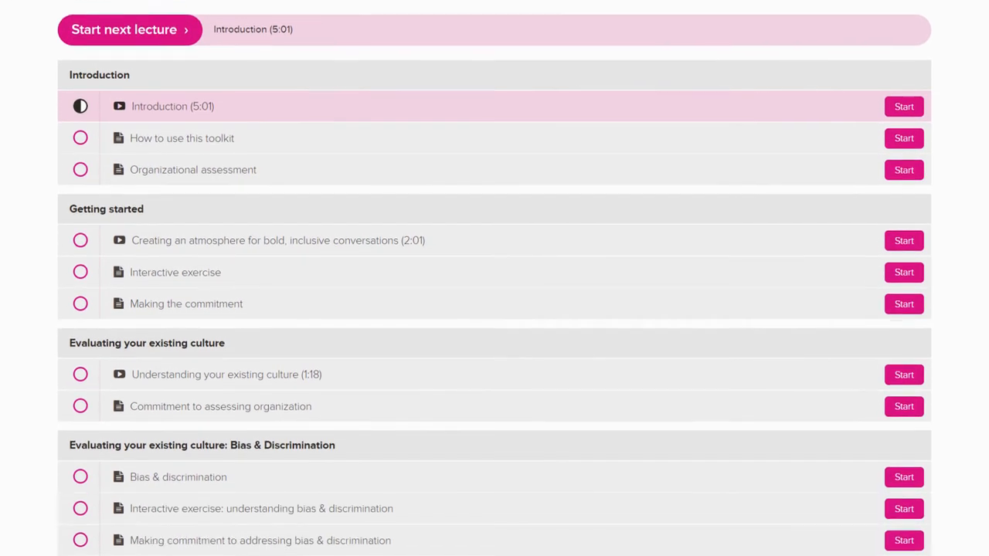
Step: Browse the curriculum down to Resources, showing Glossary and Accessibility Resources
scroll(down, 3)
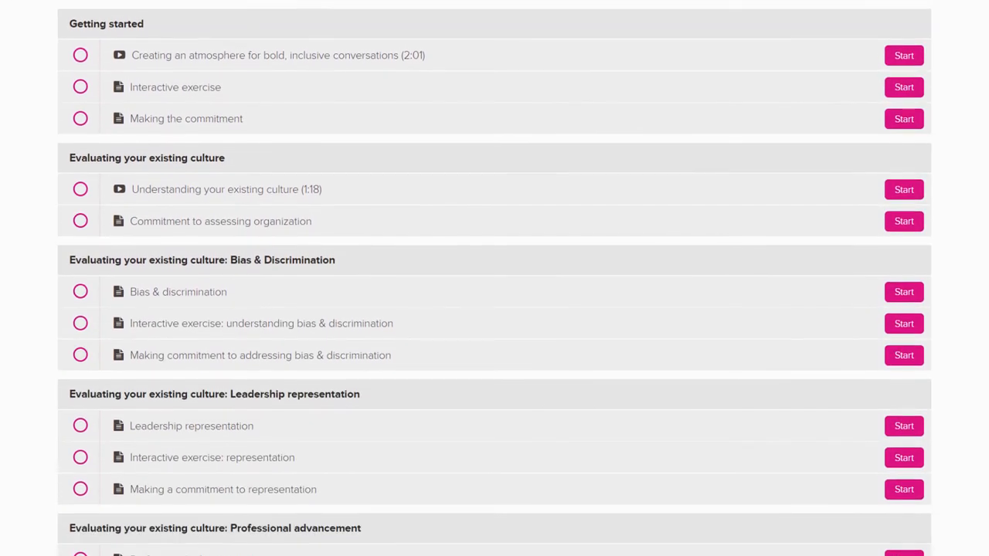
scroll(down, 3)
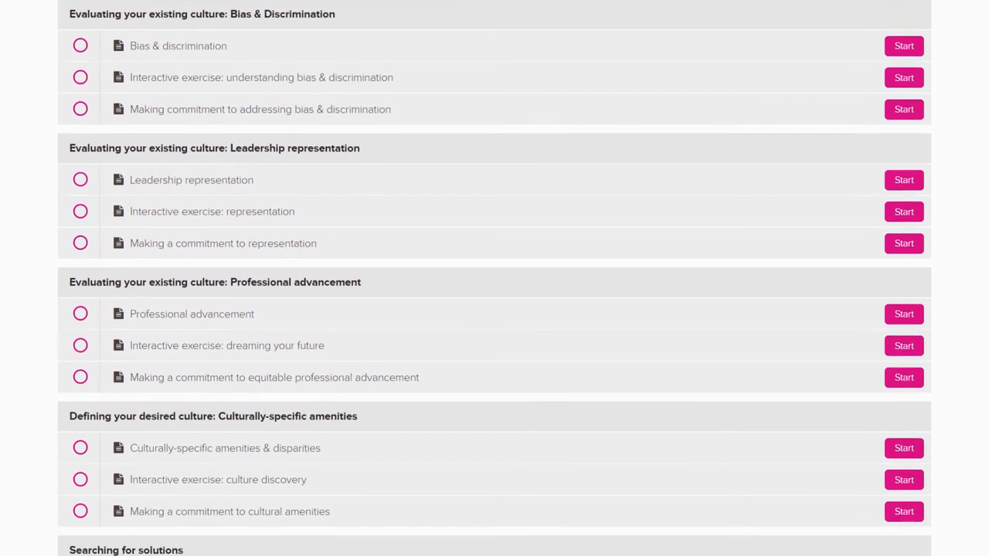
scroll(down, 3)
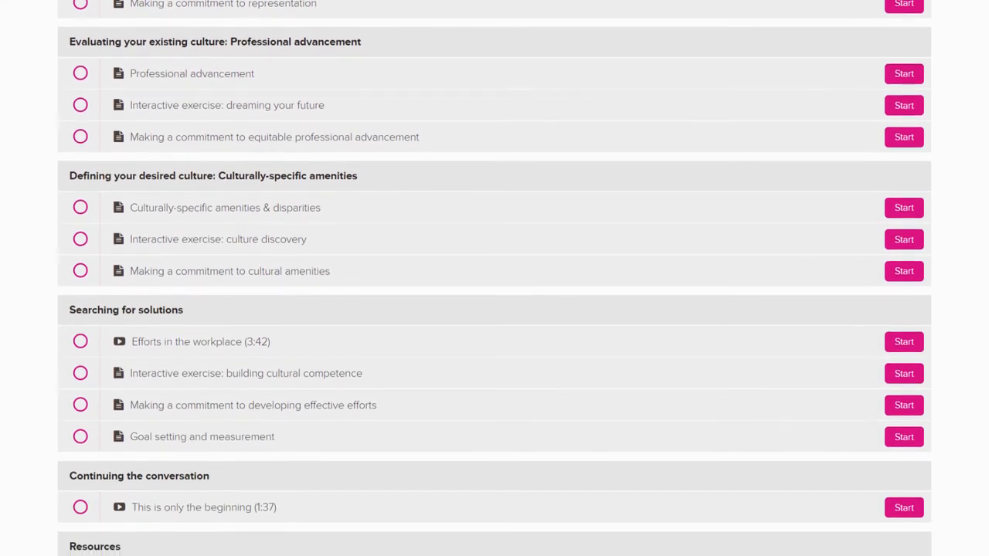
scroll(down, 3)
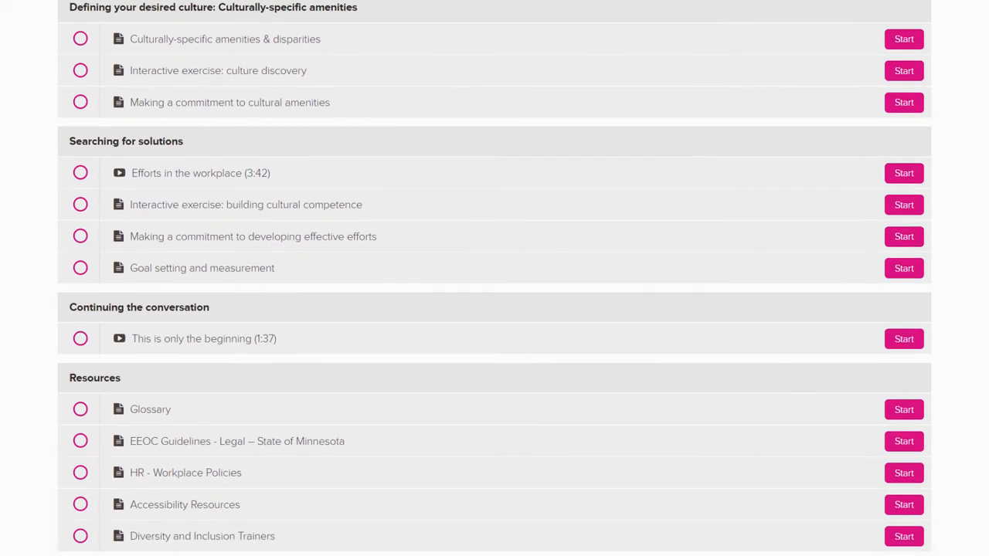
scroll(down, 3)
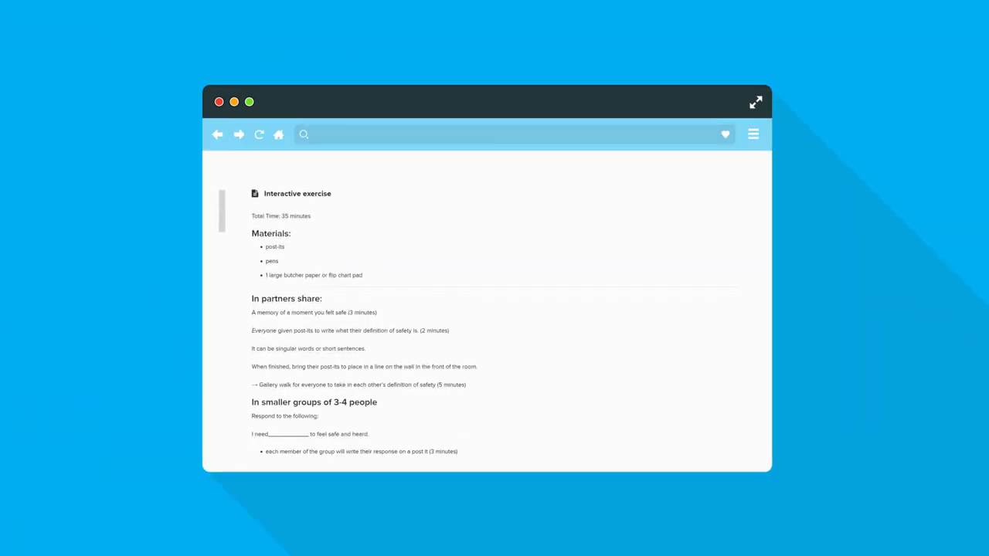
Step: Read the Interactive exercise's materials and partner and small-group sharing steps
scroll(down, 3)
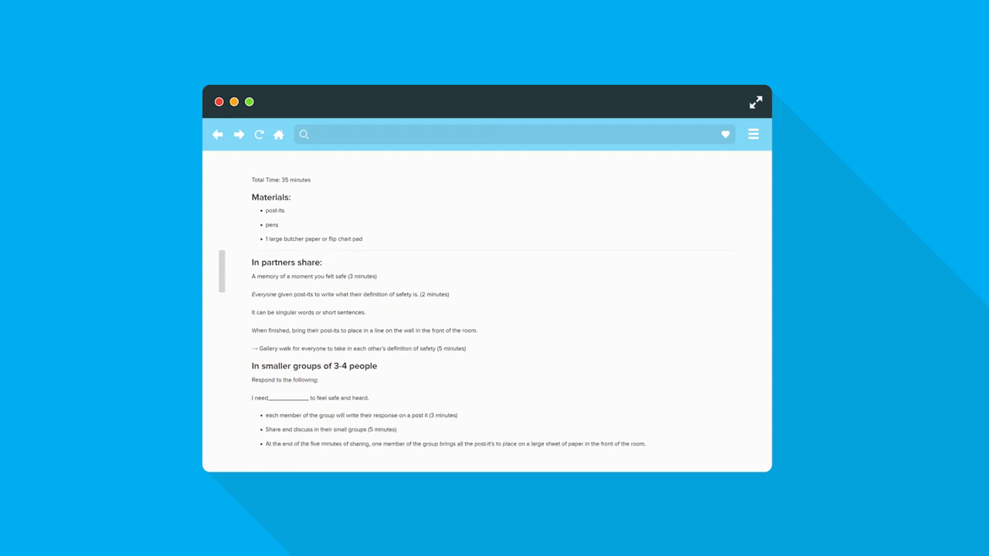
scroll(down, 3)
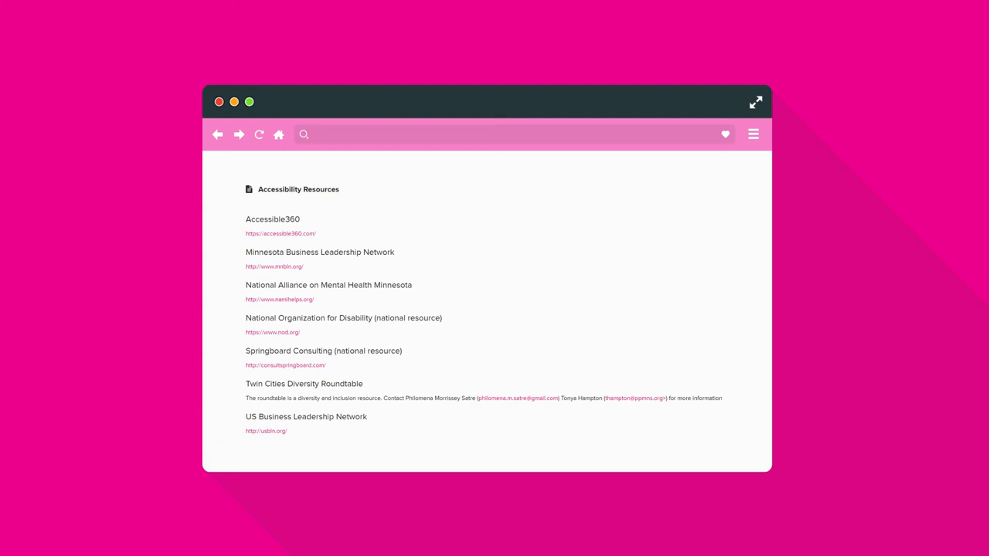
mouse_move(286, 244)
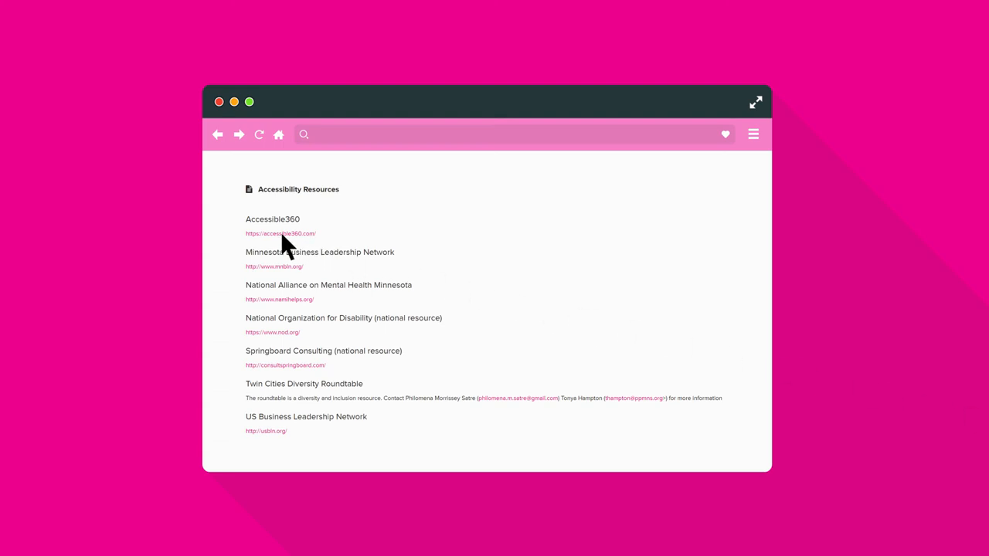
Step: Browse the Accessible360 website, then go back to the toolkit's Goal setting lesson
click(281, 233)
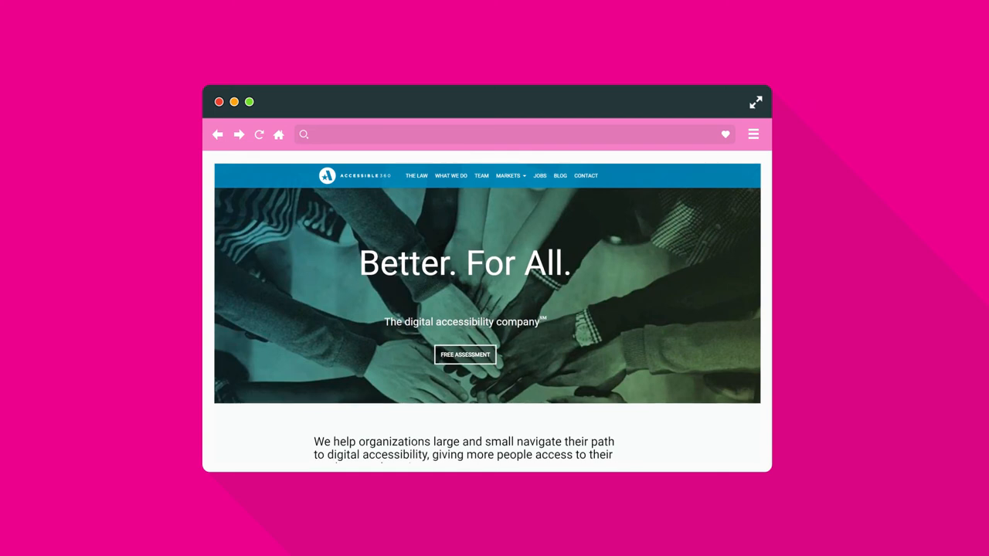
scroll(down, 3)
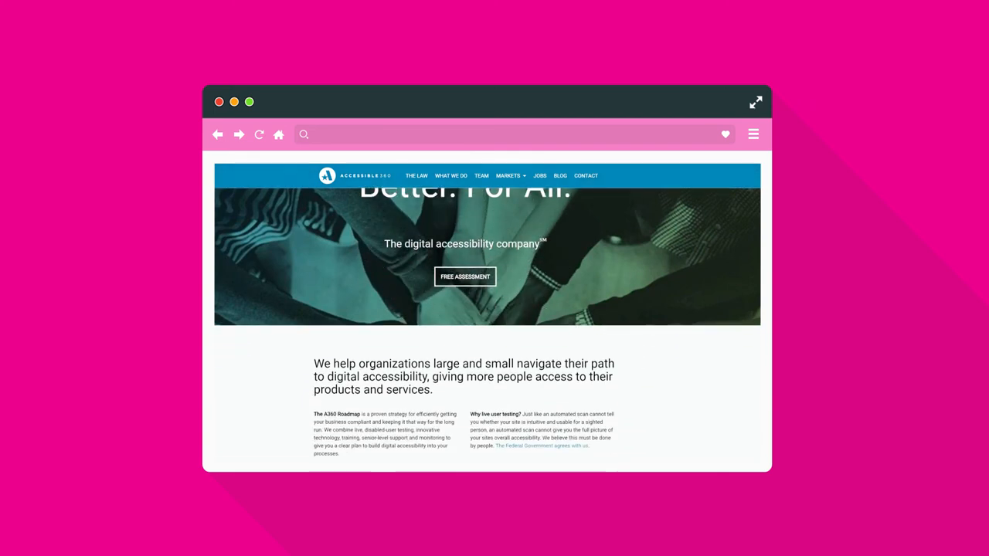
click(218, 135)
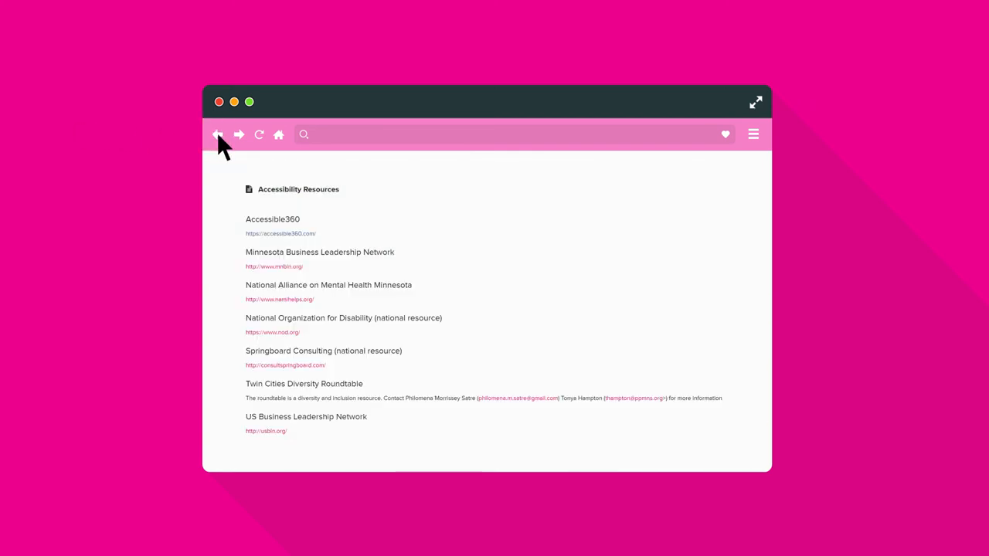
click(218, 134)
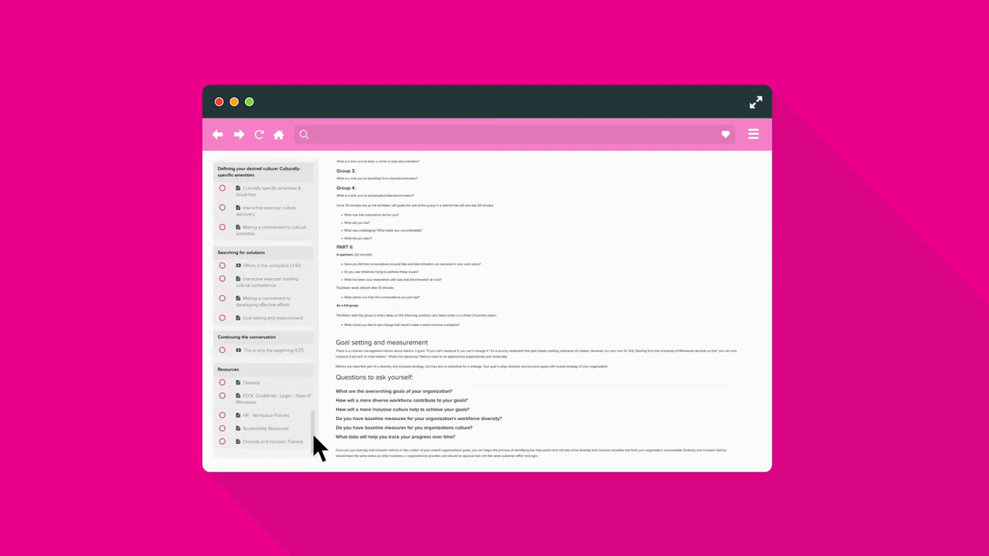